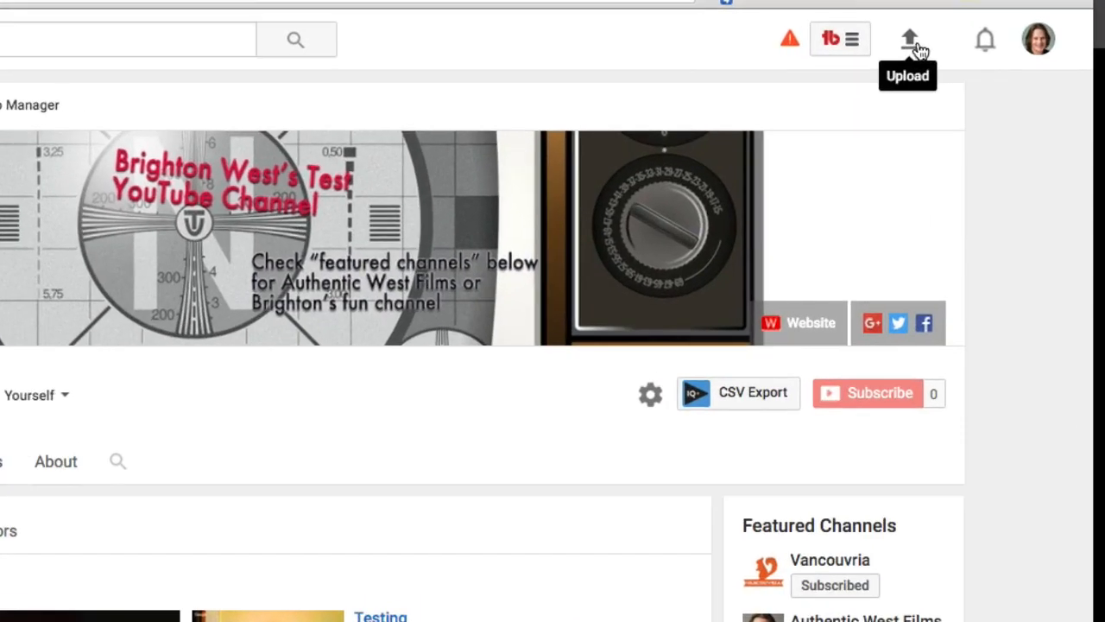
Go from the account menu through Creator Studio's video list to edit 'Day after Christmas in 'Merica'
click(1038, 40)
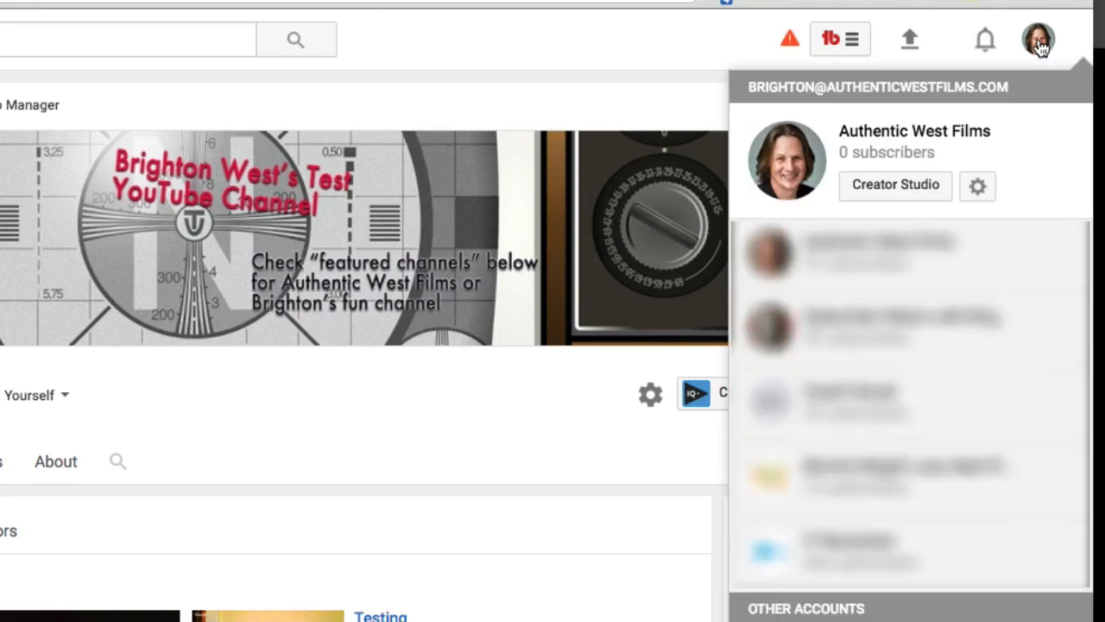
mouse_move(952, 155)
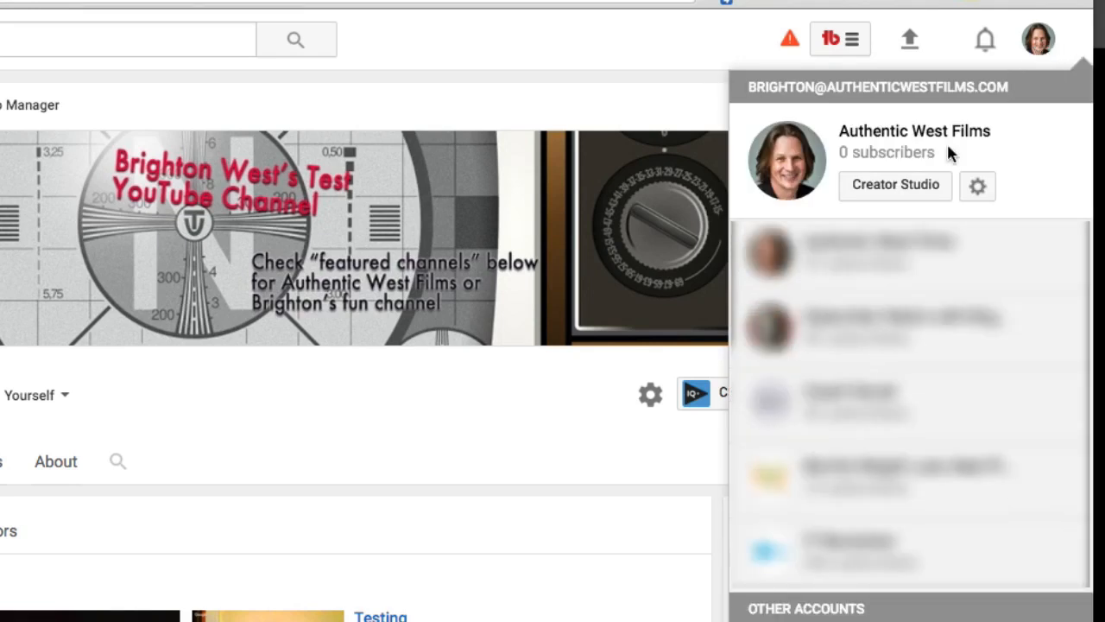
click(894, 185)
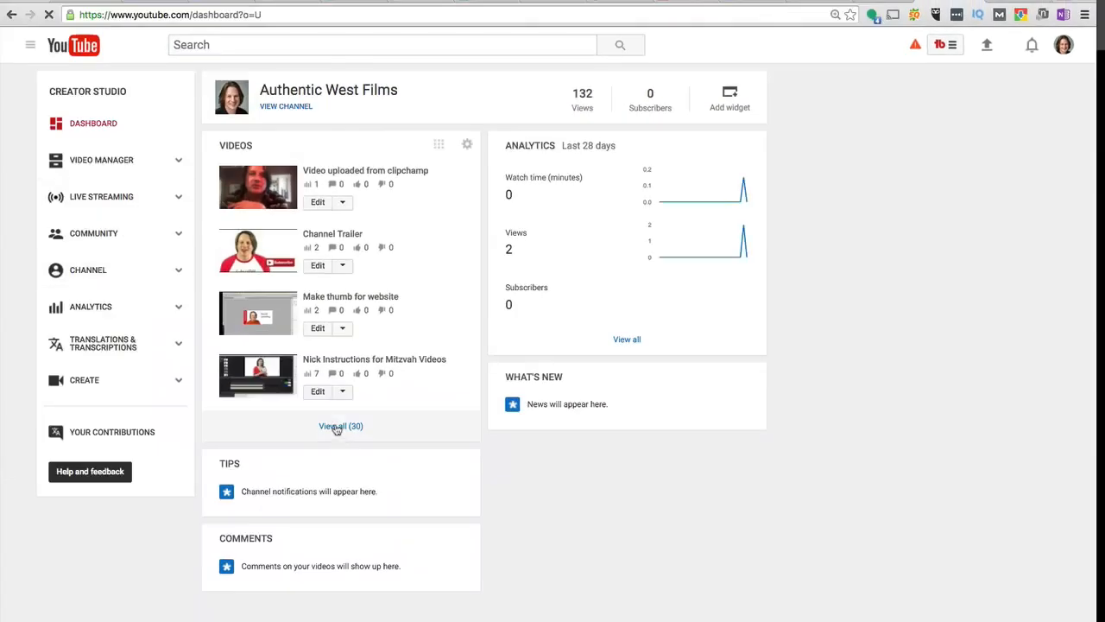
click(340, 426)
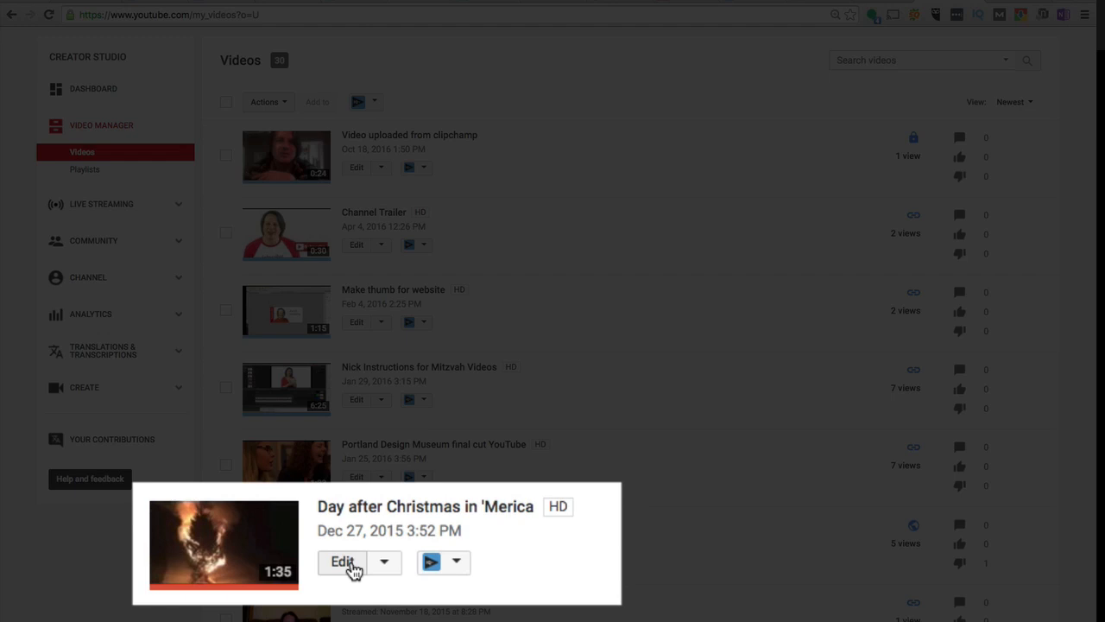
click(356, 562)
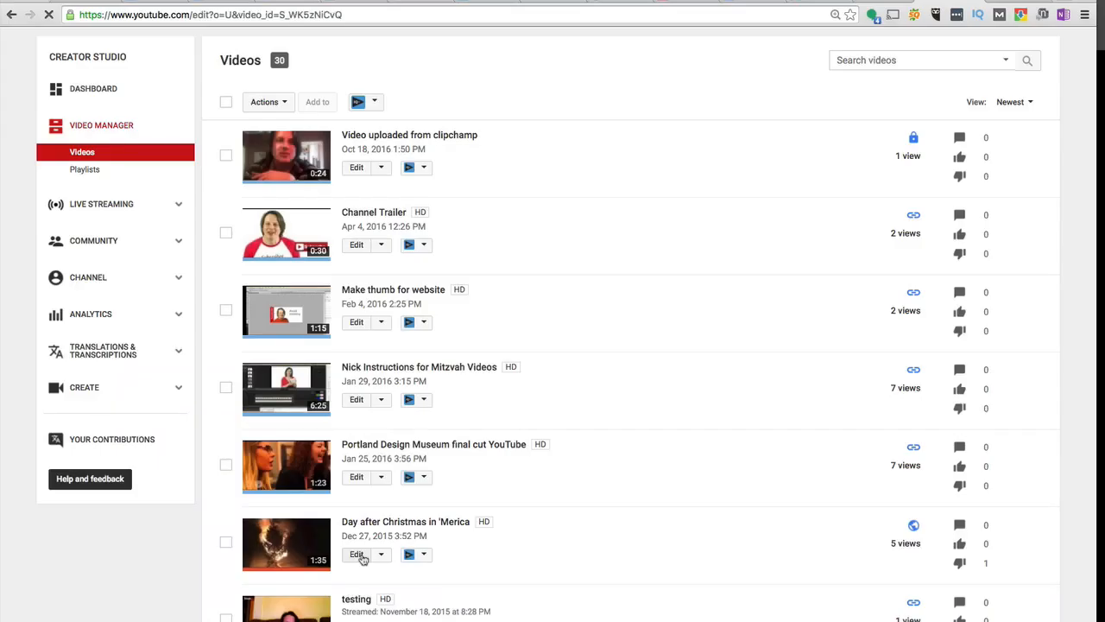
click(356, 553)
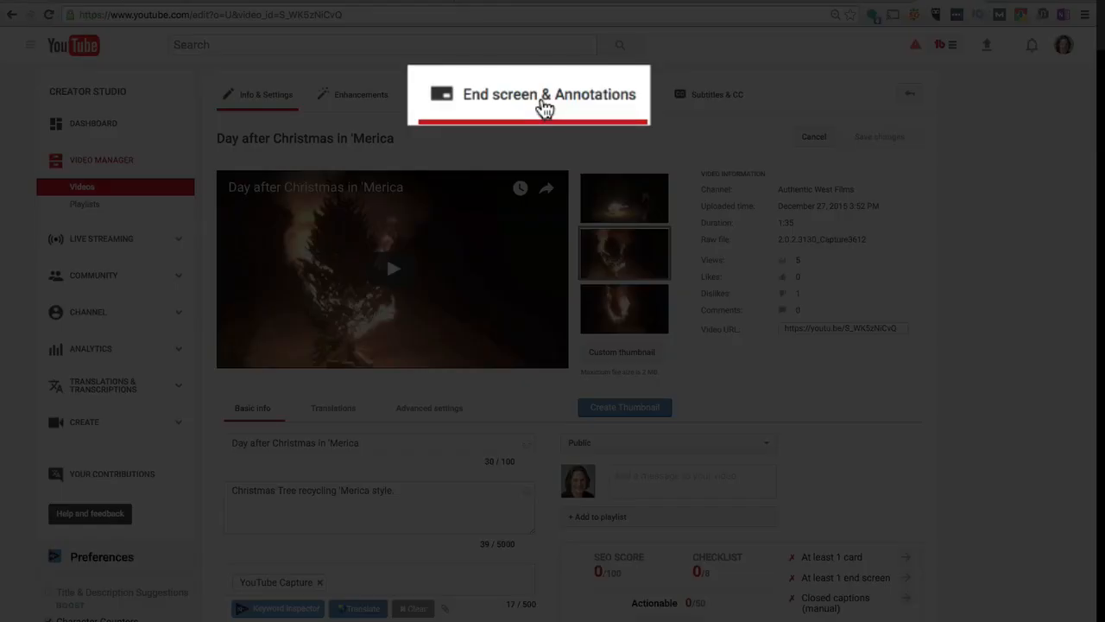
Switch to the End screen & Annotations tab, staying on the End screen sub-tab
click(549, 94)
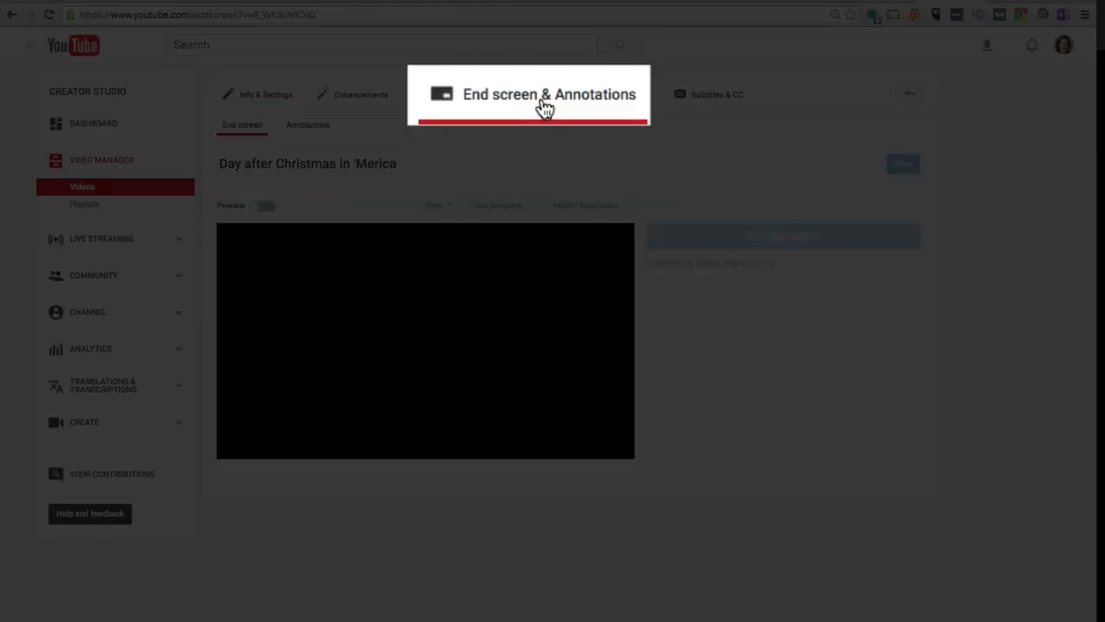
click(540, 94)
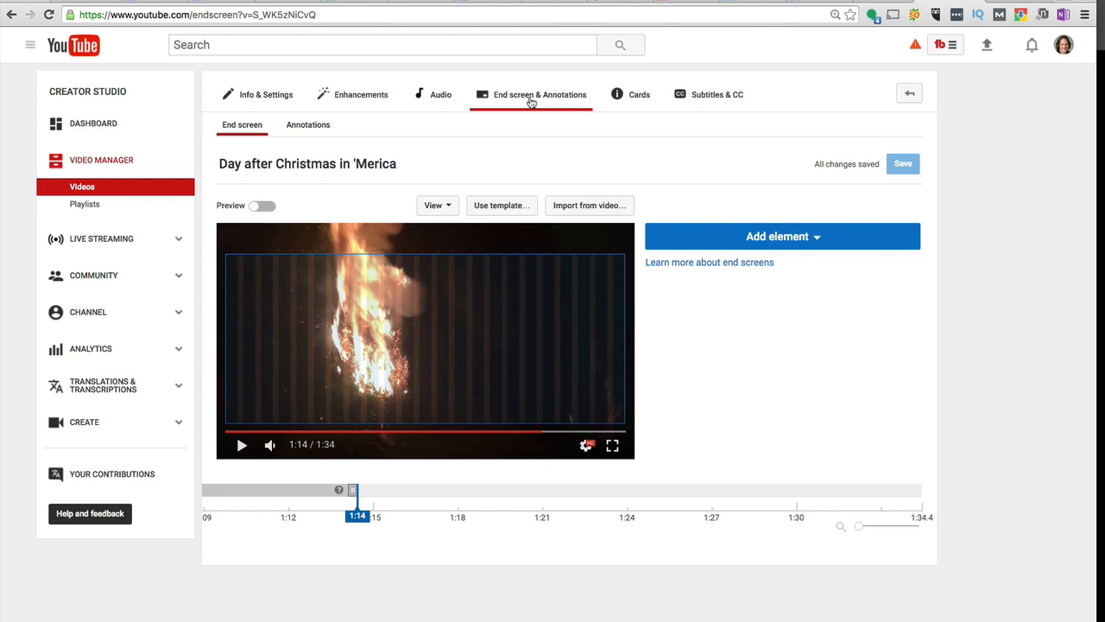
mouse_move(651, 193)
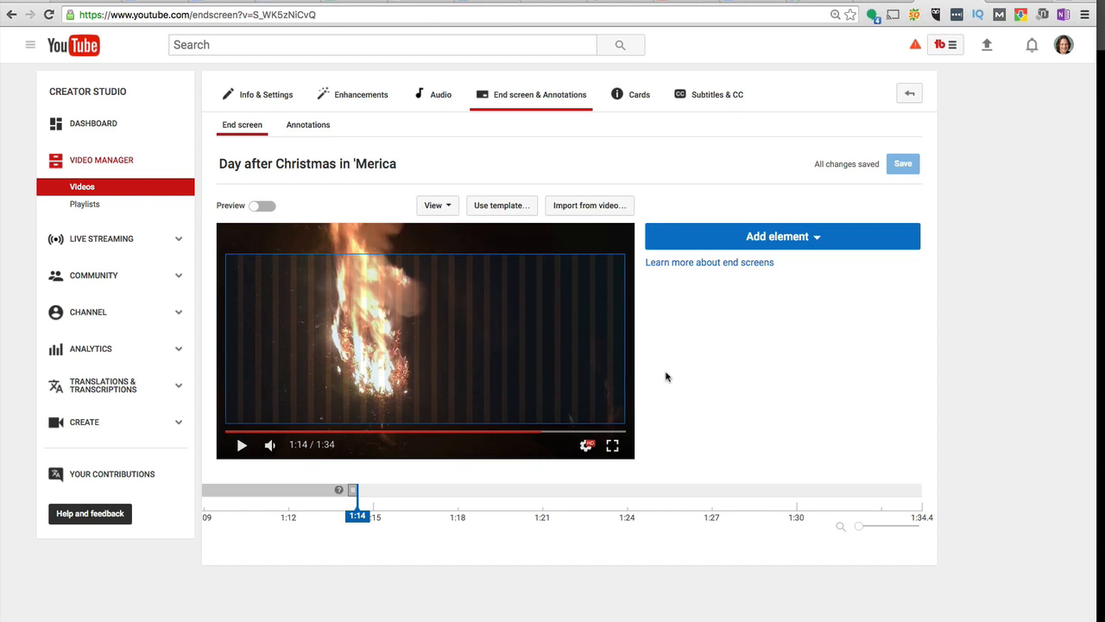
mouse_move(678, 374)
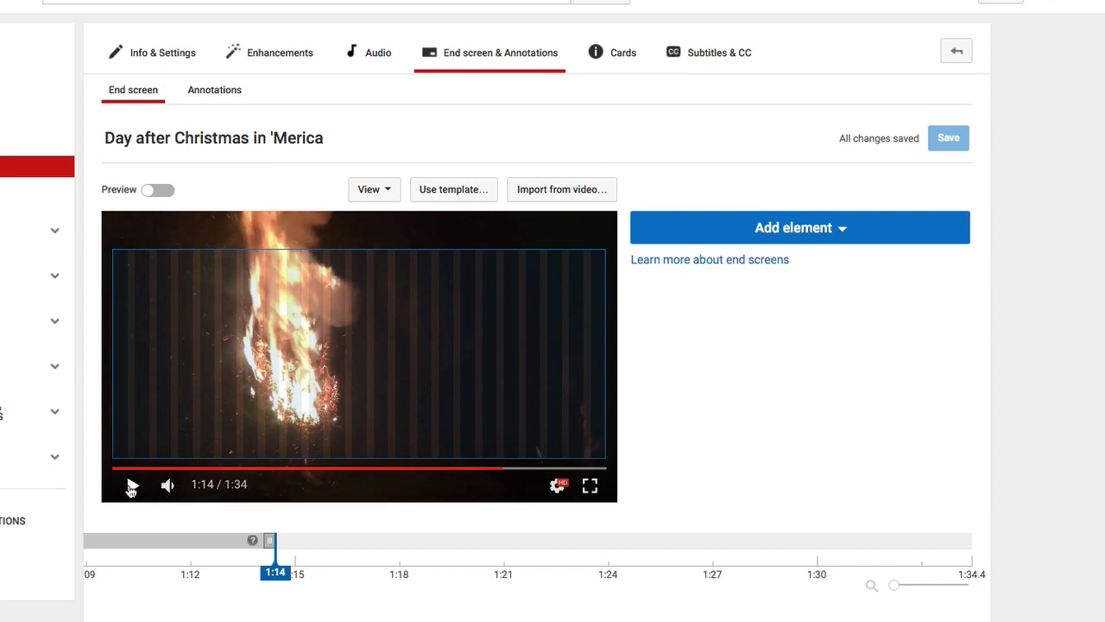
mouse_move(134, 486)
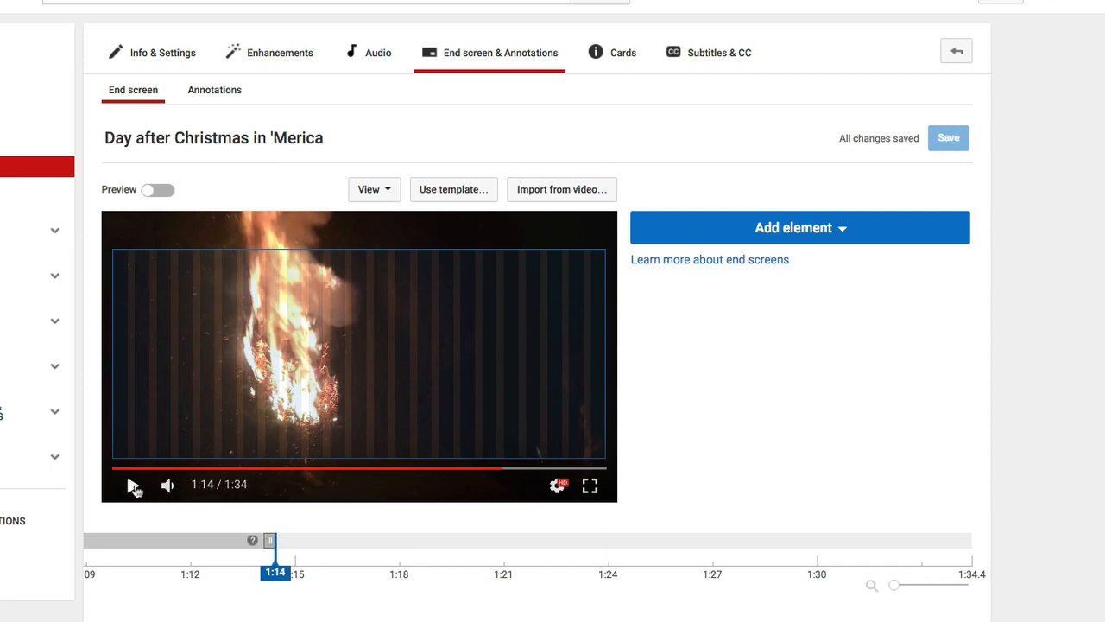
Play the preview and place the playhead at 1:18
click(134, 485)
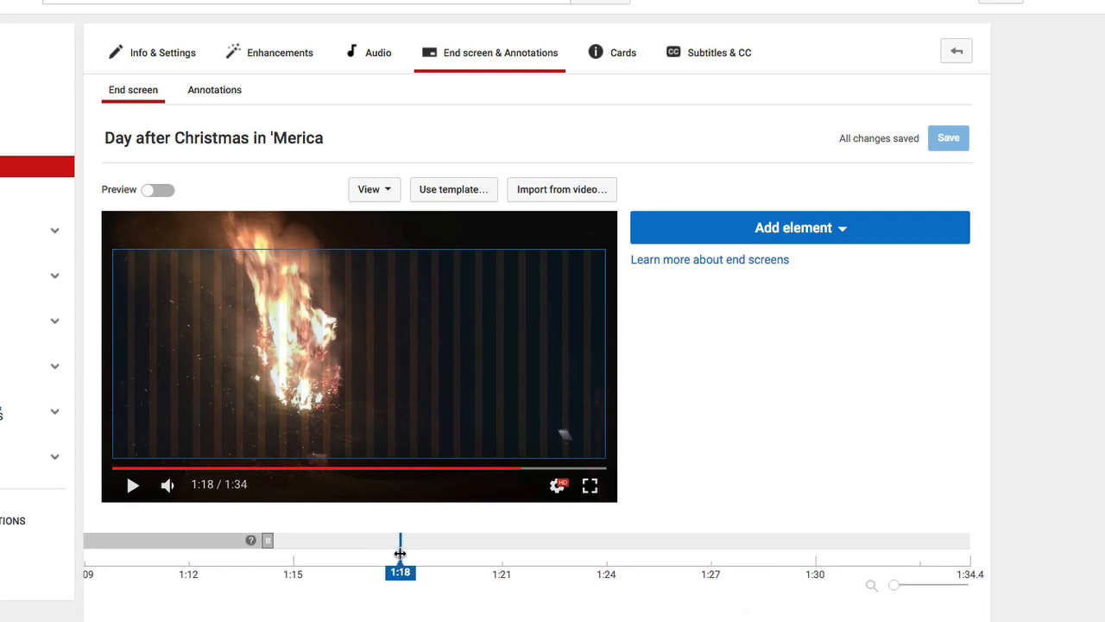
click(799, 227)
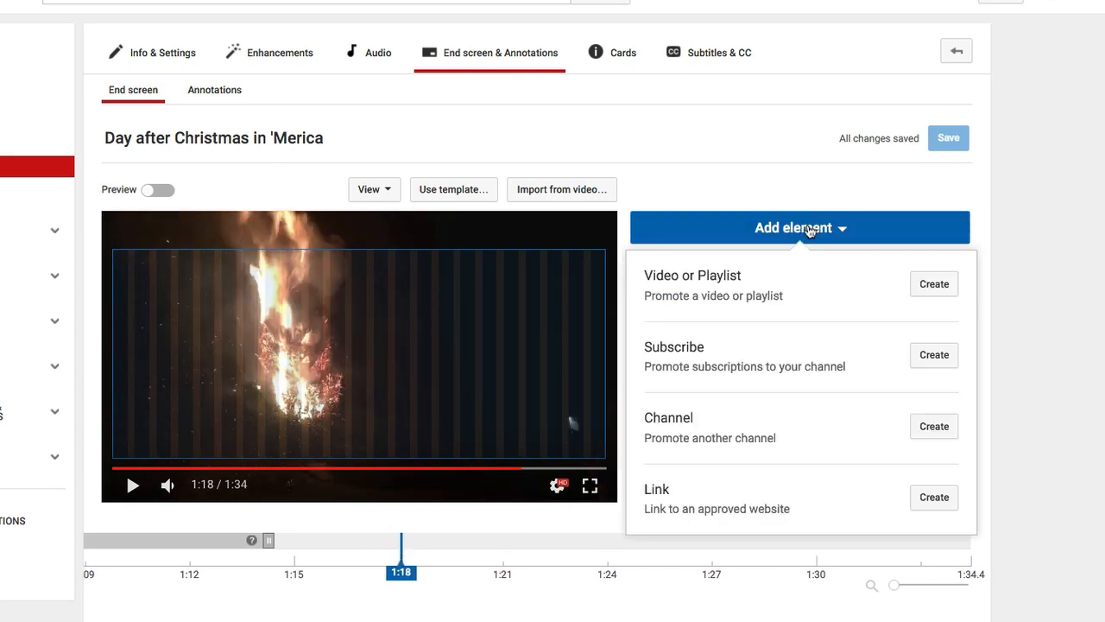
mouse_move(810, 292)
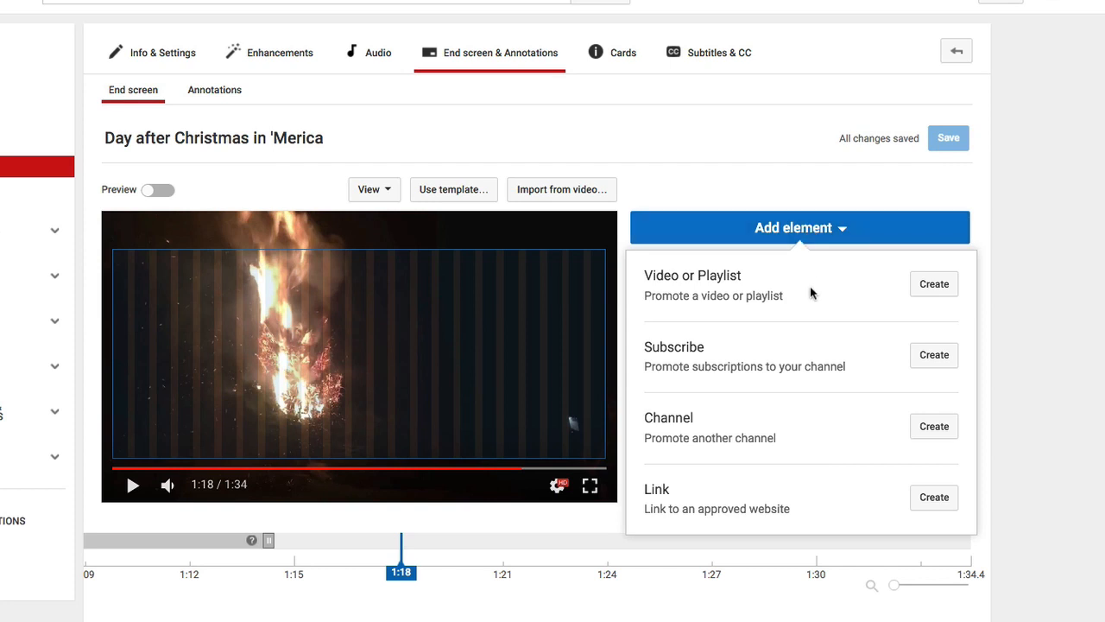
mouse_move(934, 284)
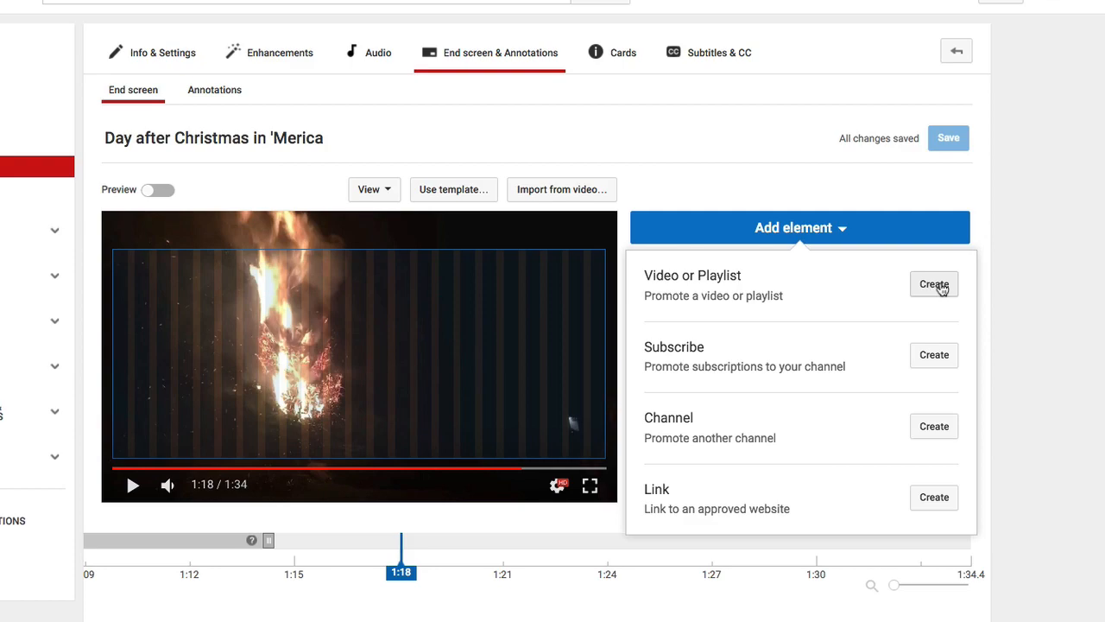
Create a Video or Playlist element with Best for viewer selected as its content
click(933, 284)
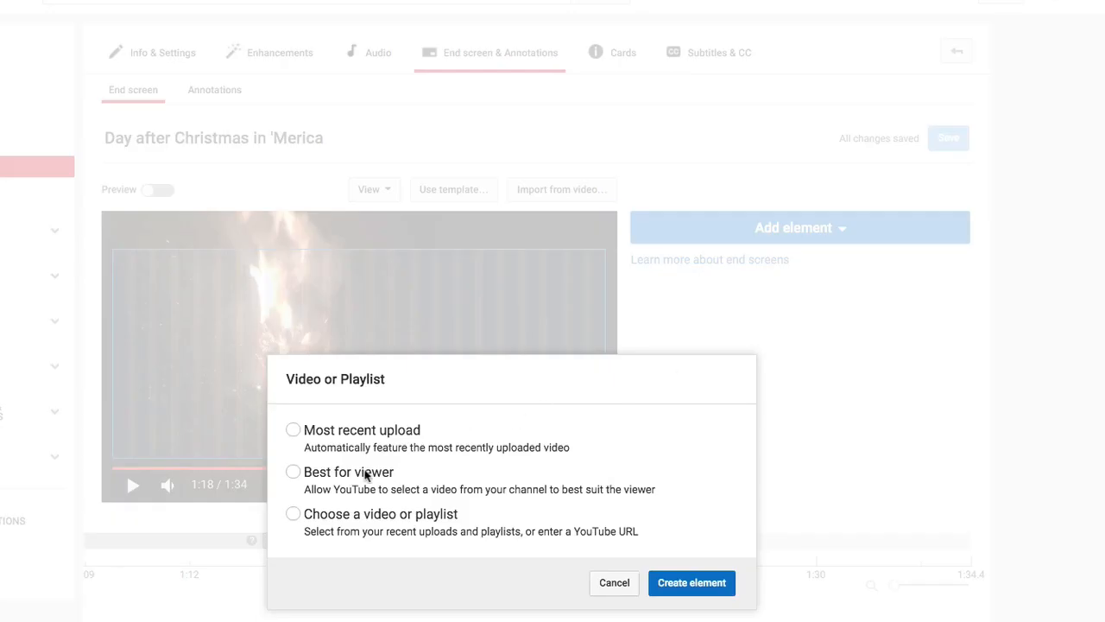
mouse_move(406, 477)
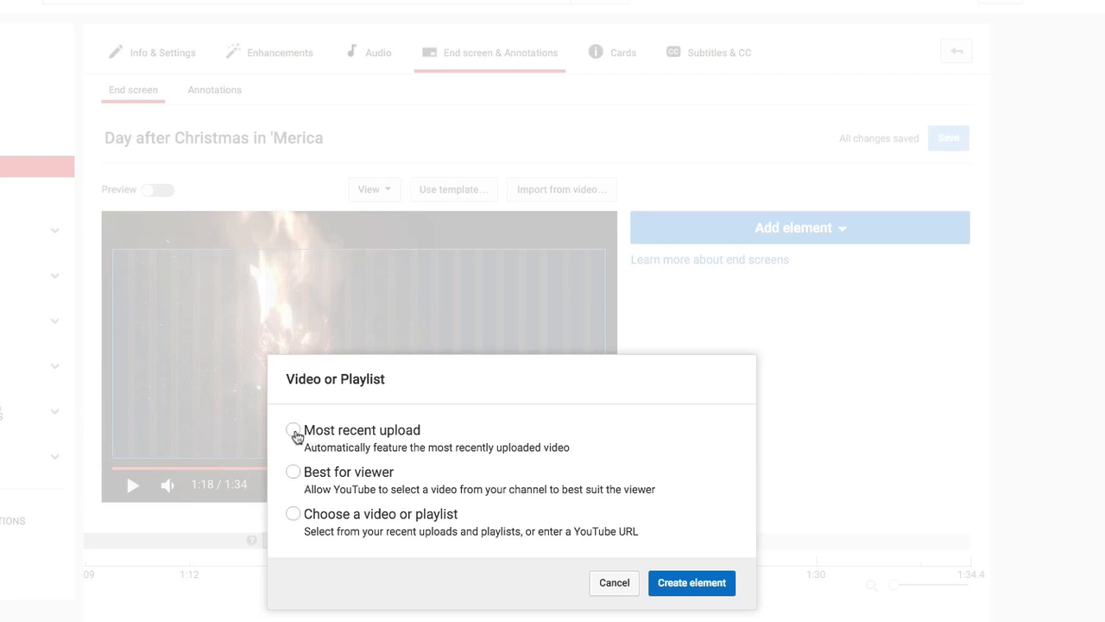
mouse_move(296, 524)
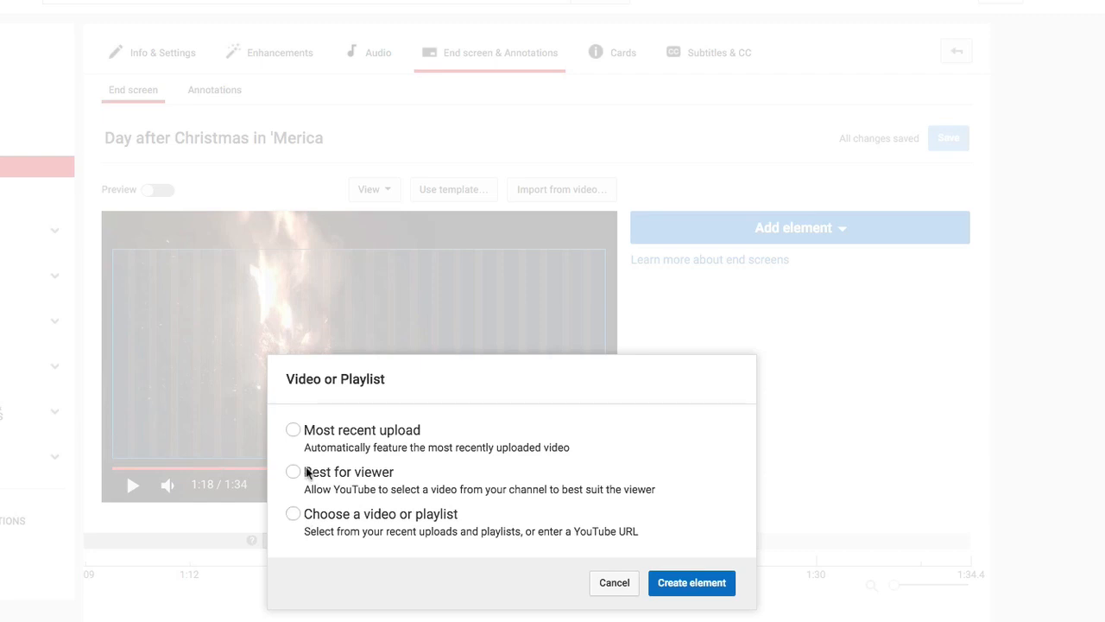
click(293, 472)
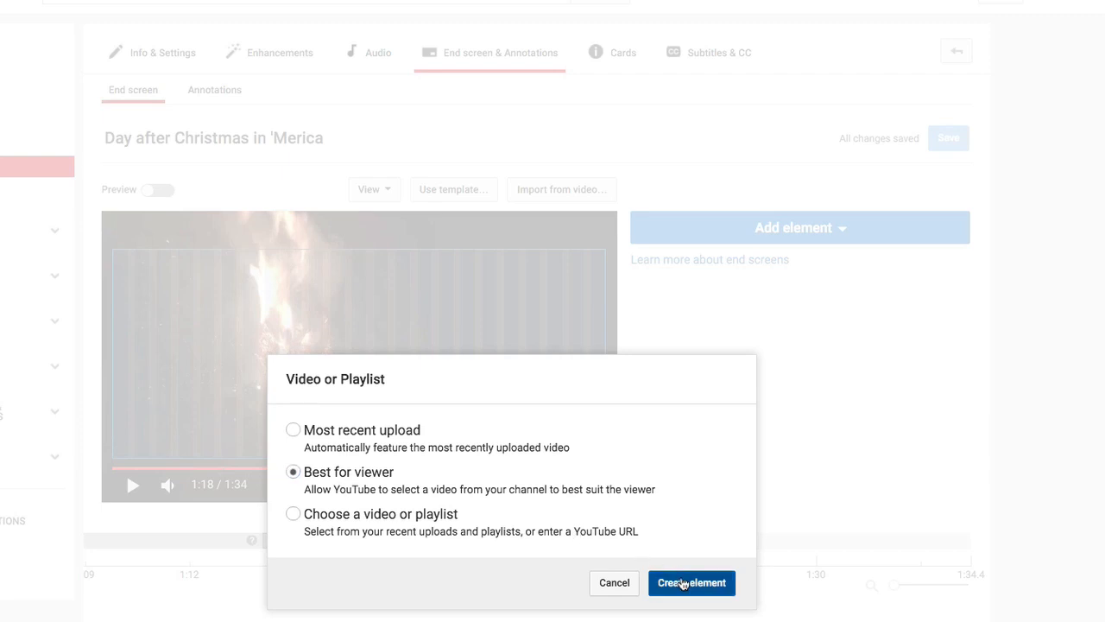
Confirm the Best for viewer element so it appears on the end screen from 1:18
click(691, 582)
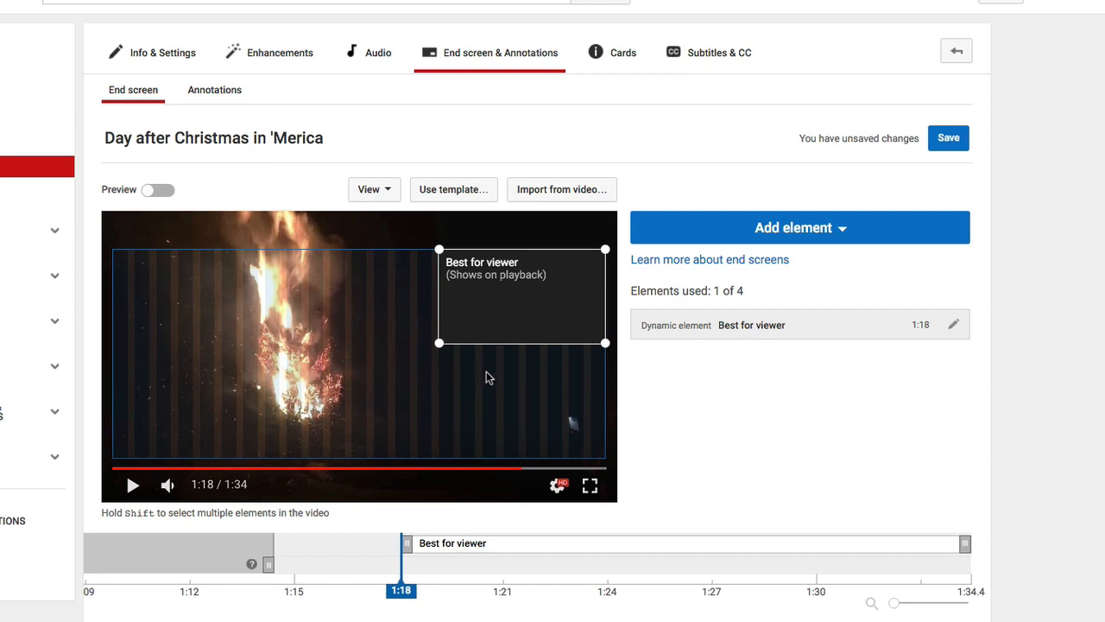
mouse_move(585, 517)
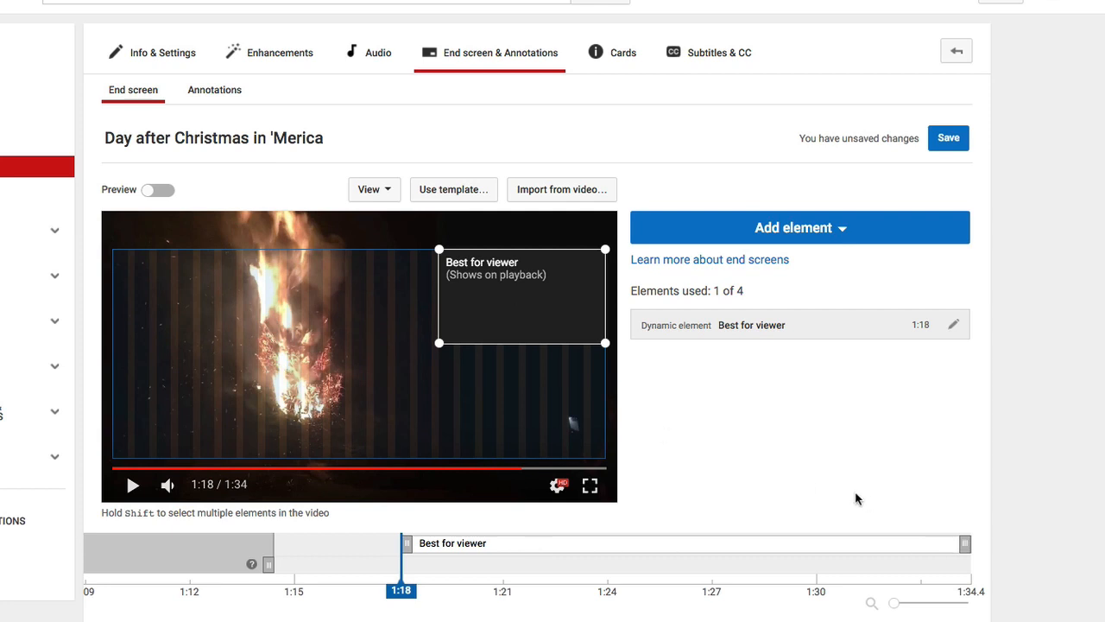
mouse_move(820, 227)
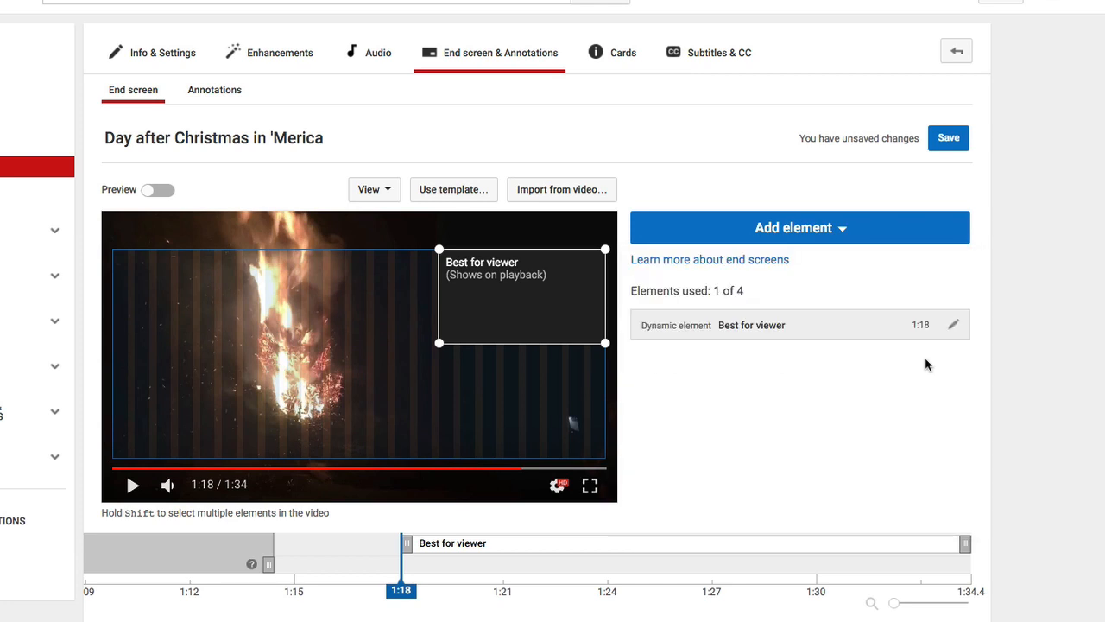
Add an Authentic West Films Subscribe element and drag it to the preview's bottom-right
click(794, 227)
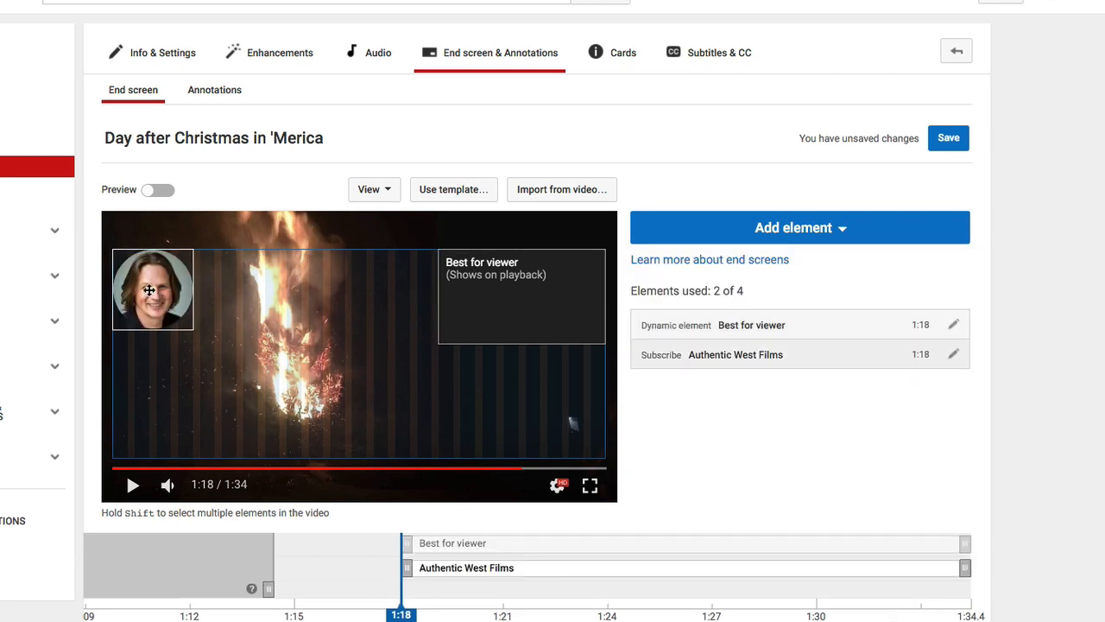
drag(153, 289, 566, 417)
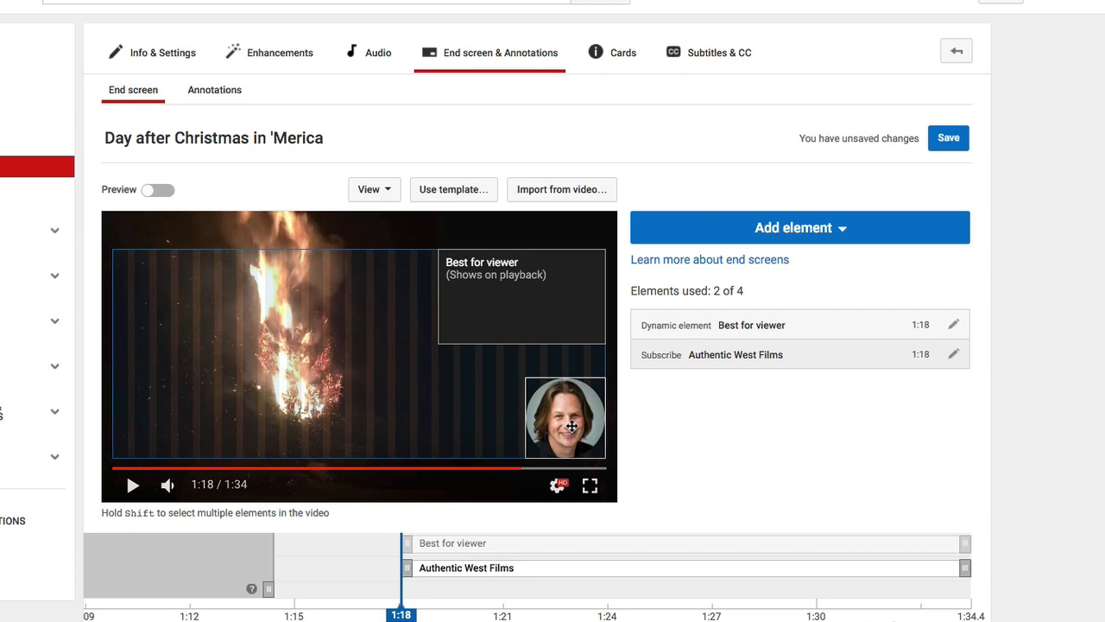
mouse_move(417, 322)
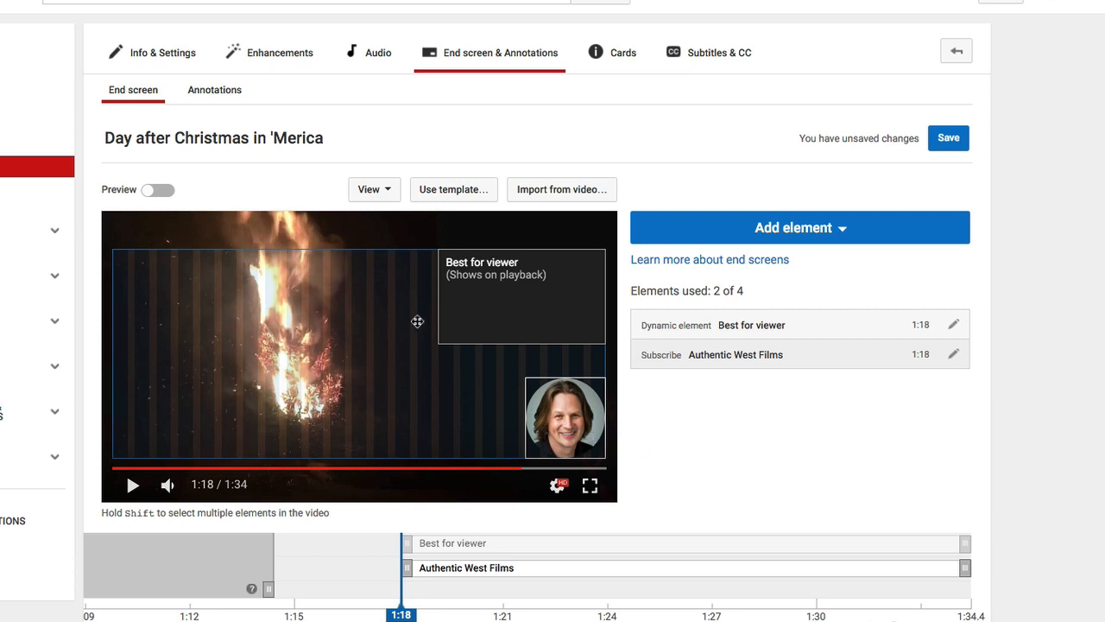
click(159, 189)
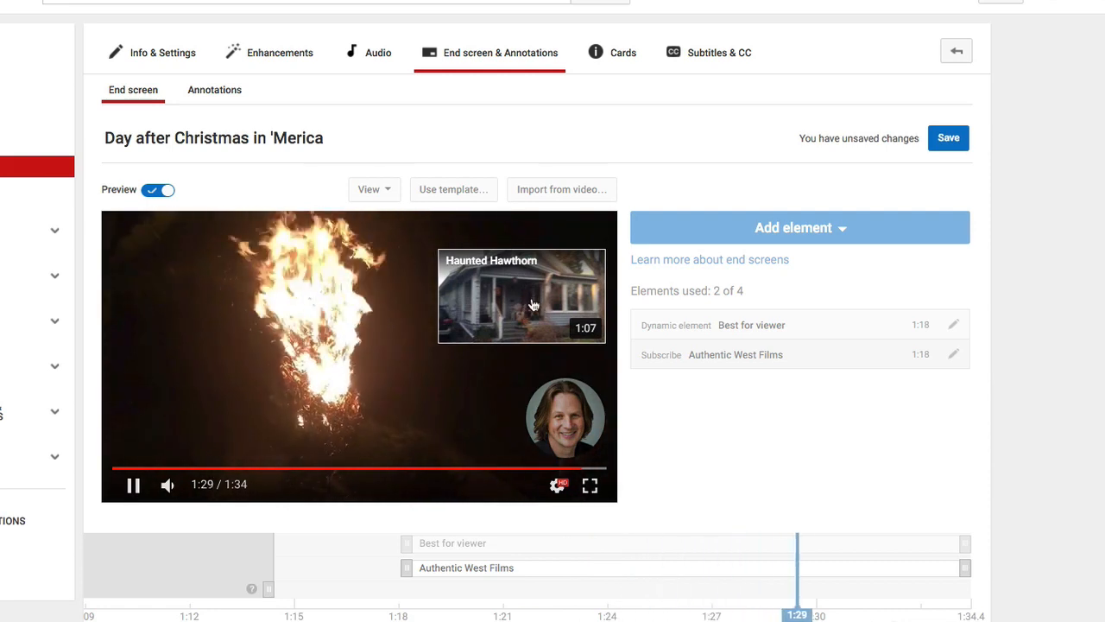
click(158, 189)
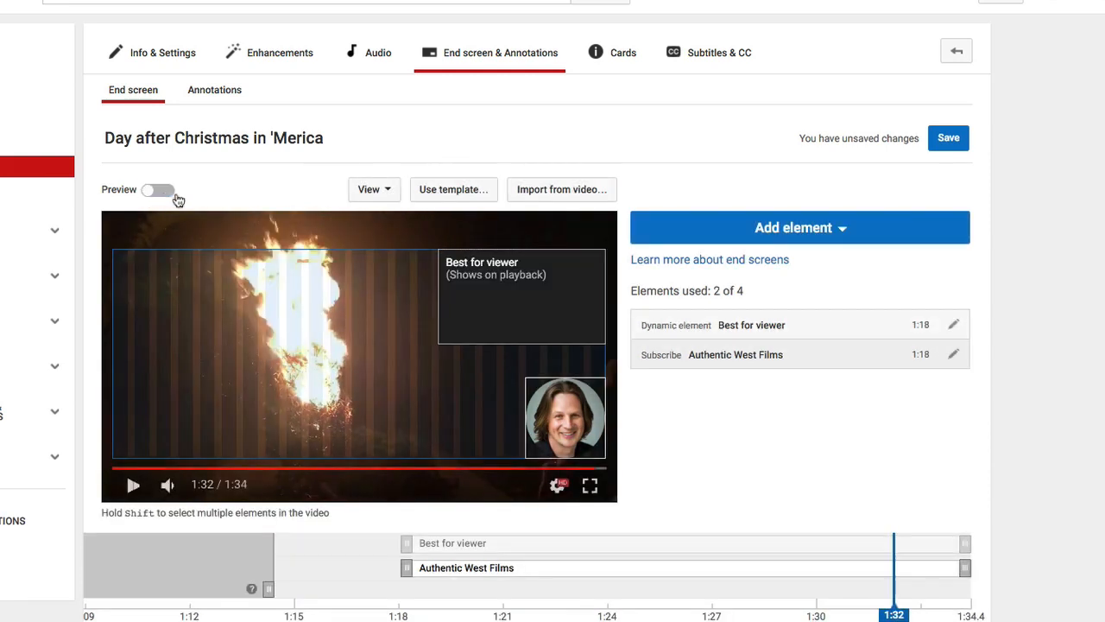
click(798, 227)
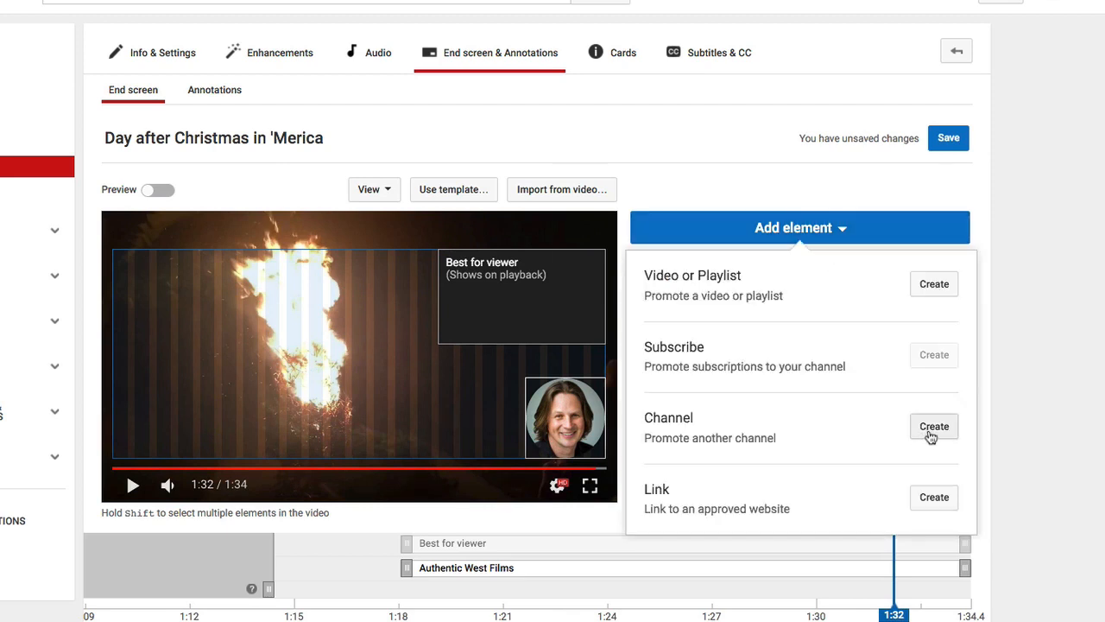
mouse_move(933, 496)
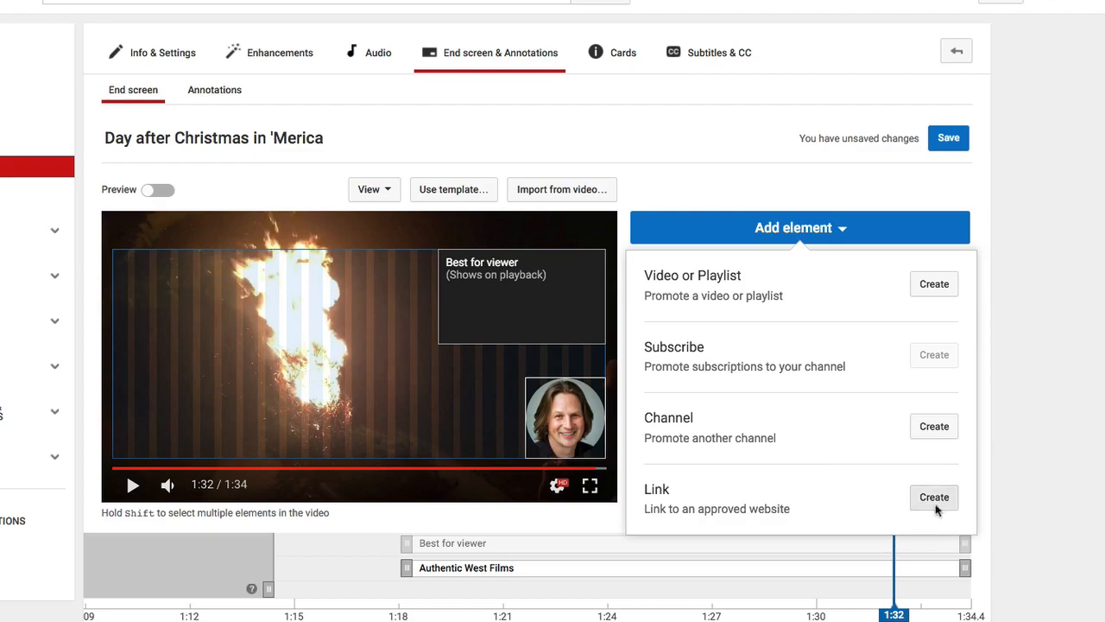
click(934, 497)
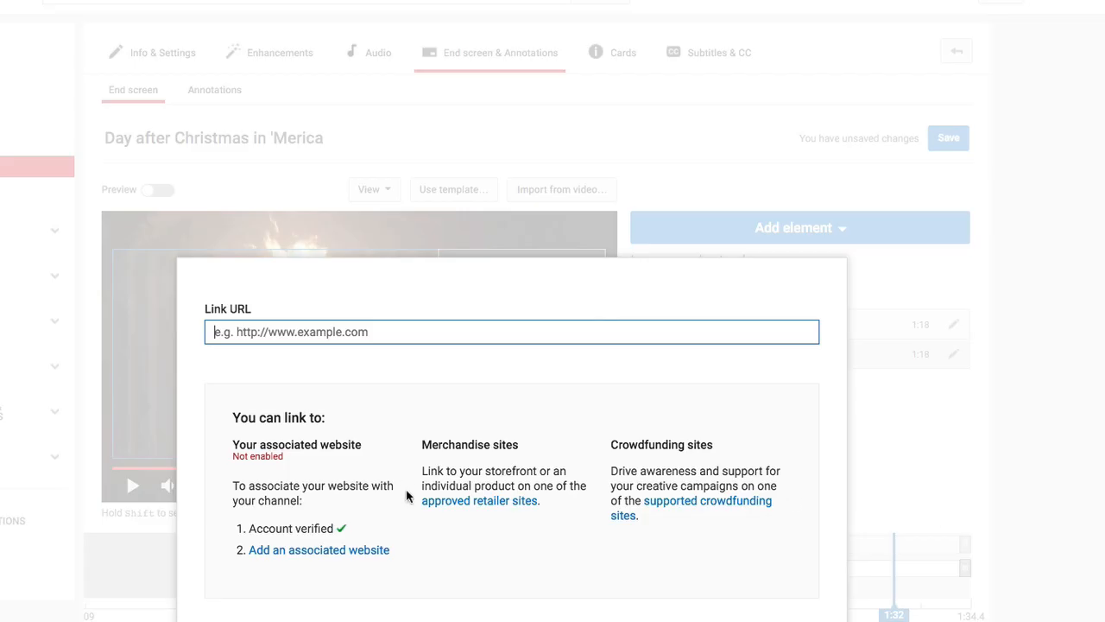
mouse_move(407, 407)
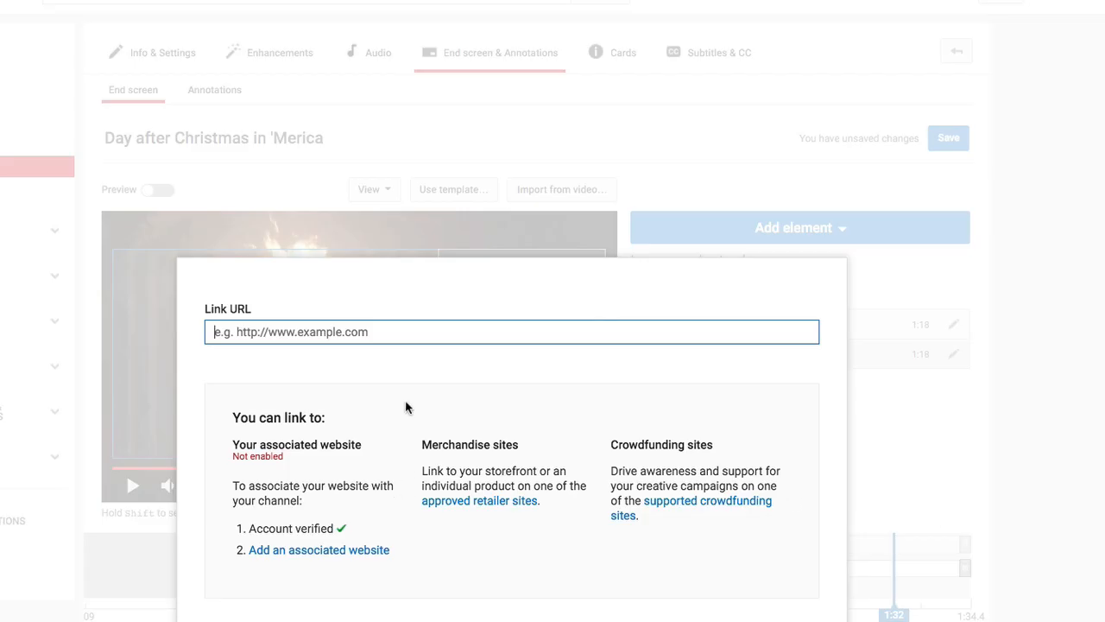
mouse_move(424, 587)
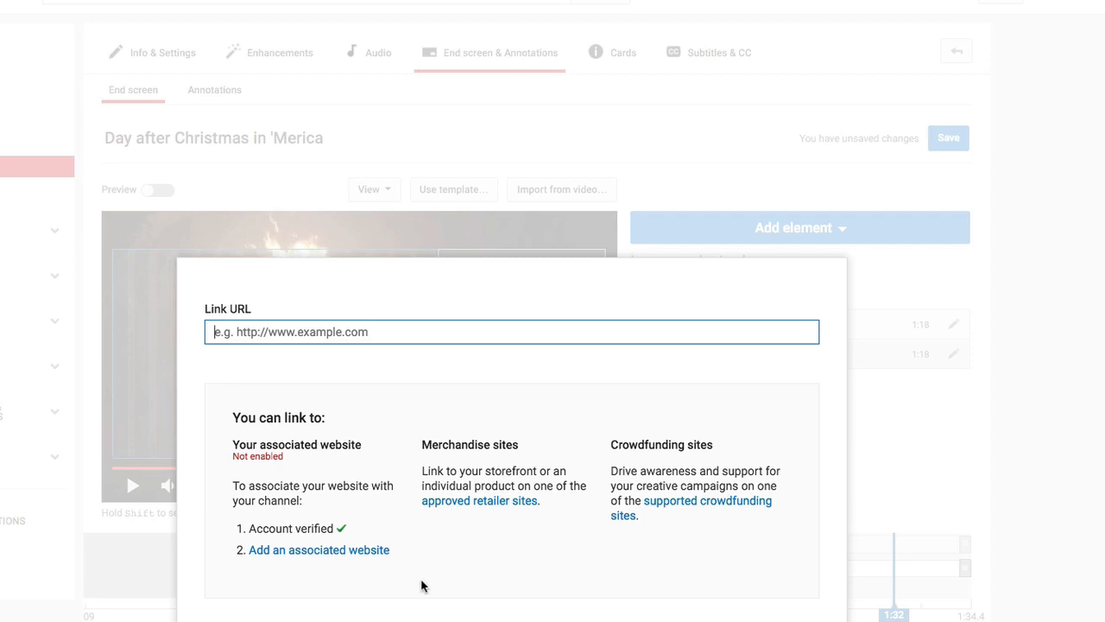
mouse_move(412, 525)
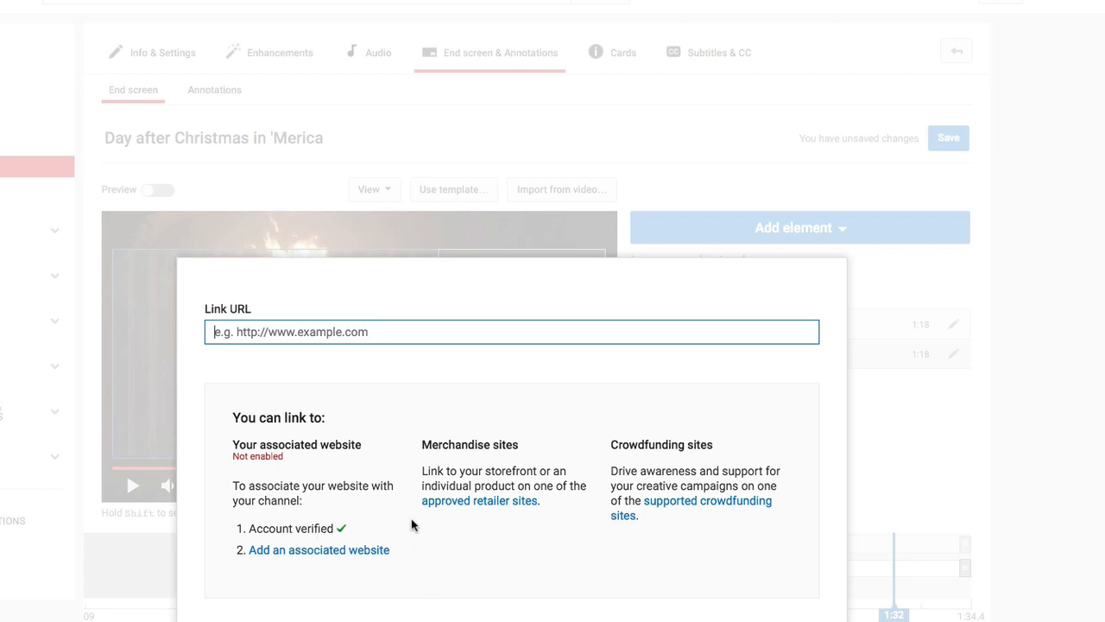
mouse_move(424, 550)
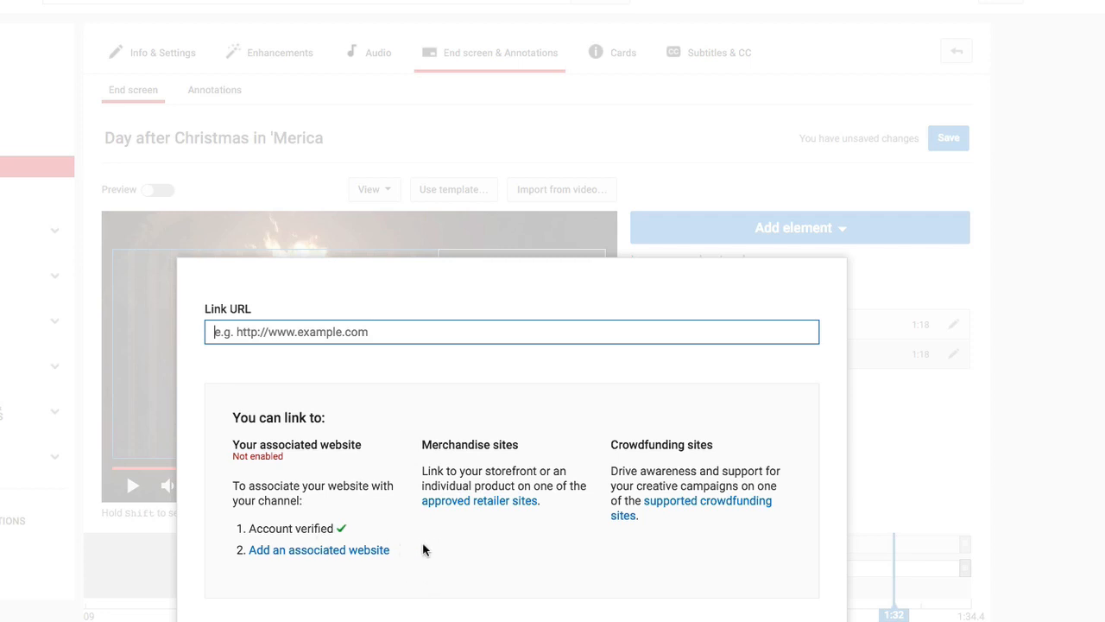
mouse_move(418, 555)
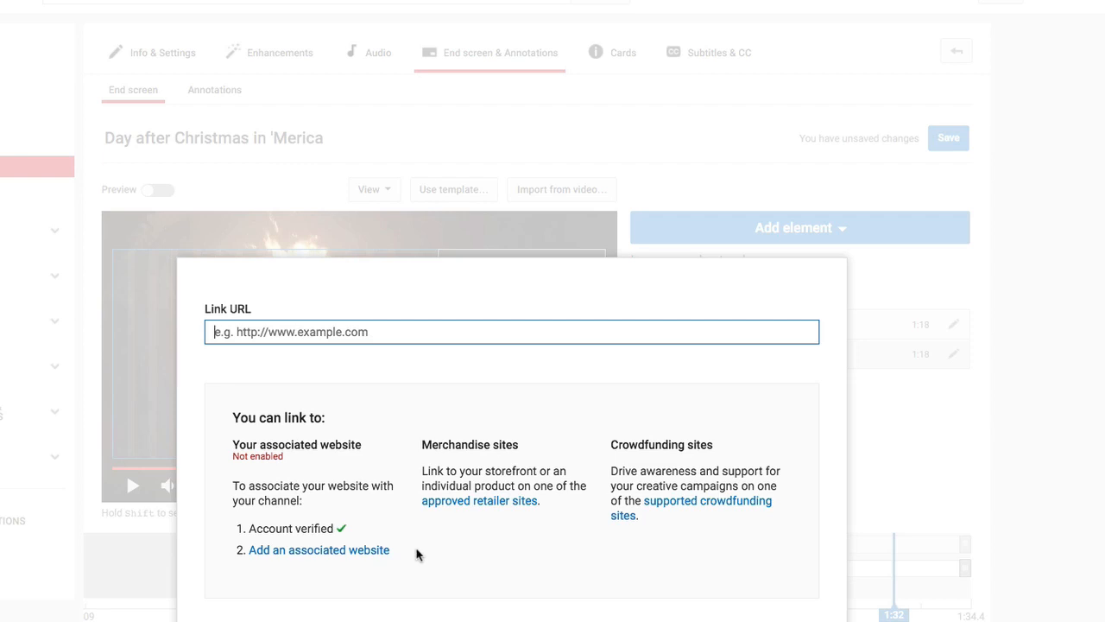
mouse_move(484, 514)
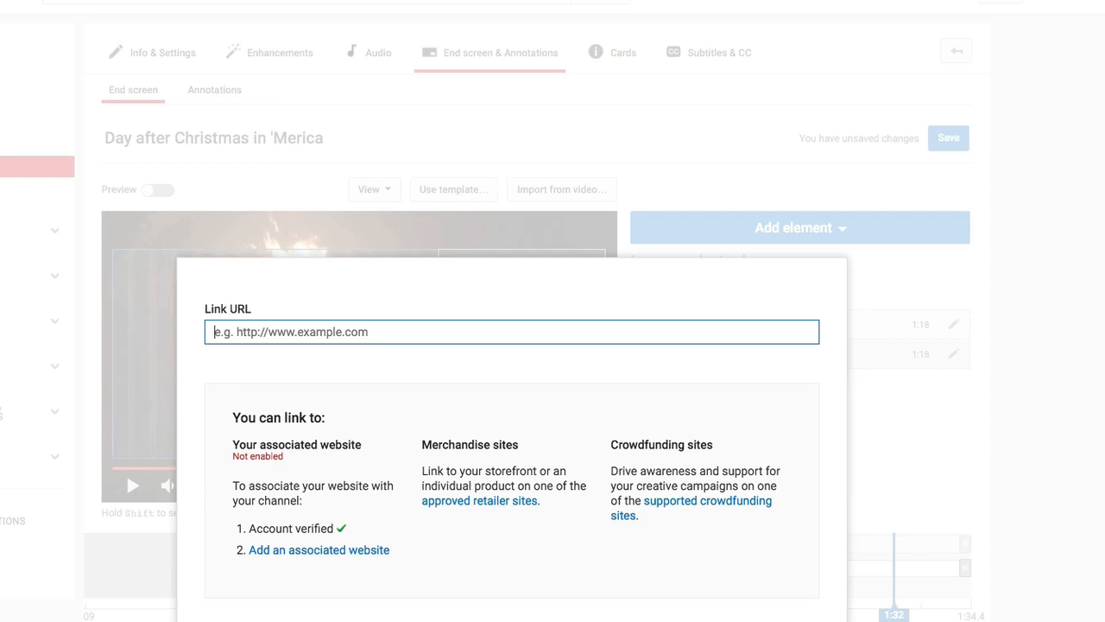
mouse_move(706, 586)
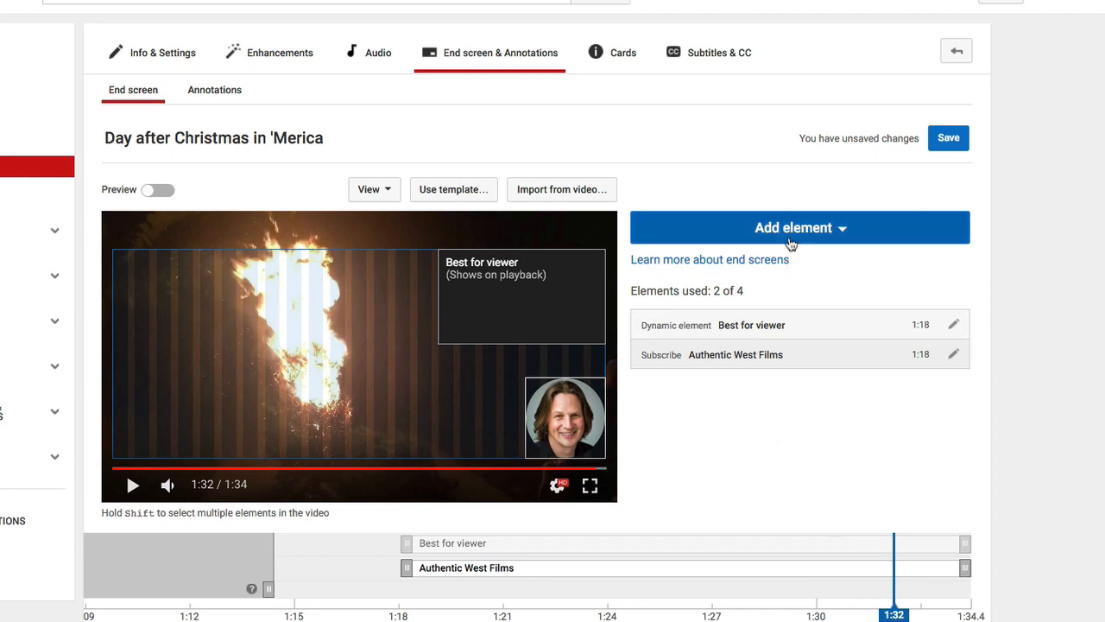
click(799, 227)
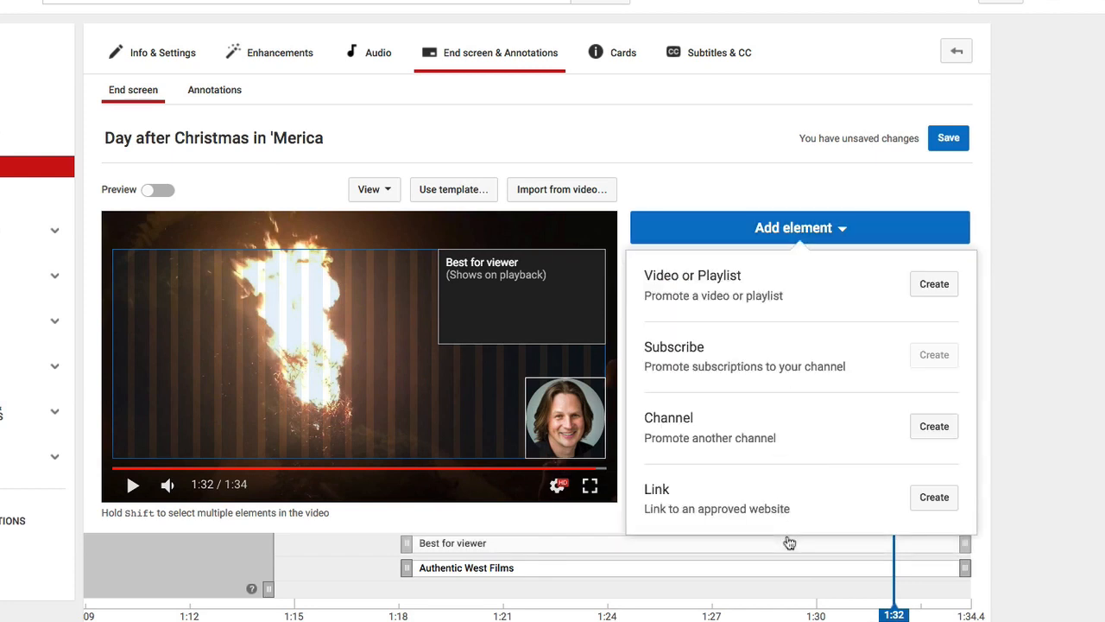
mouse_move(1018, 525)
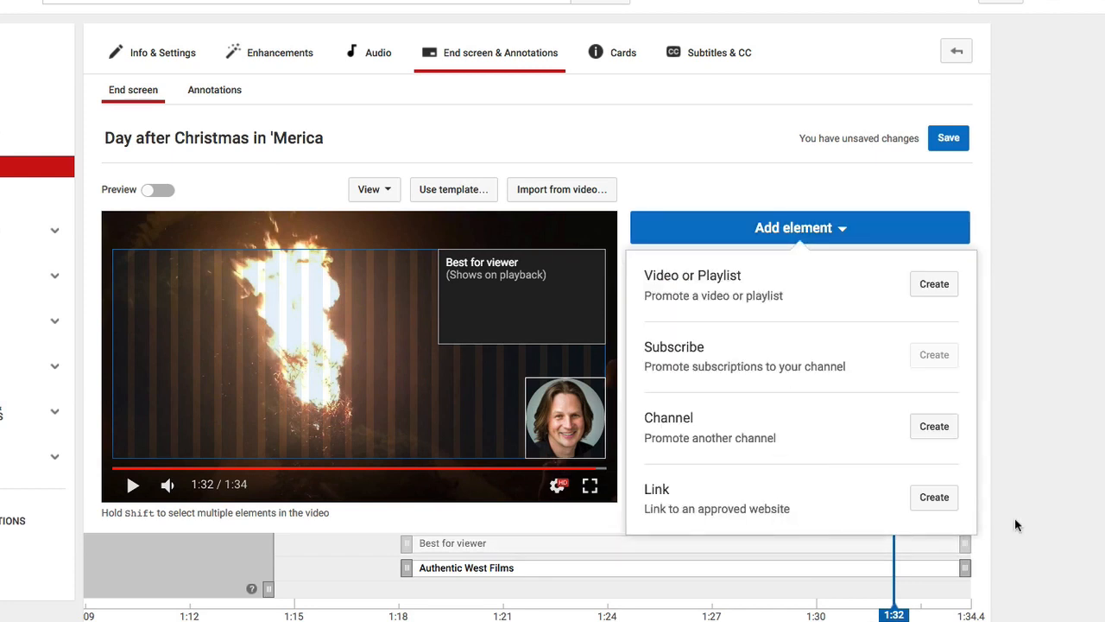
click(799, 227)
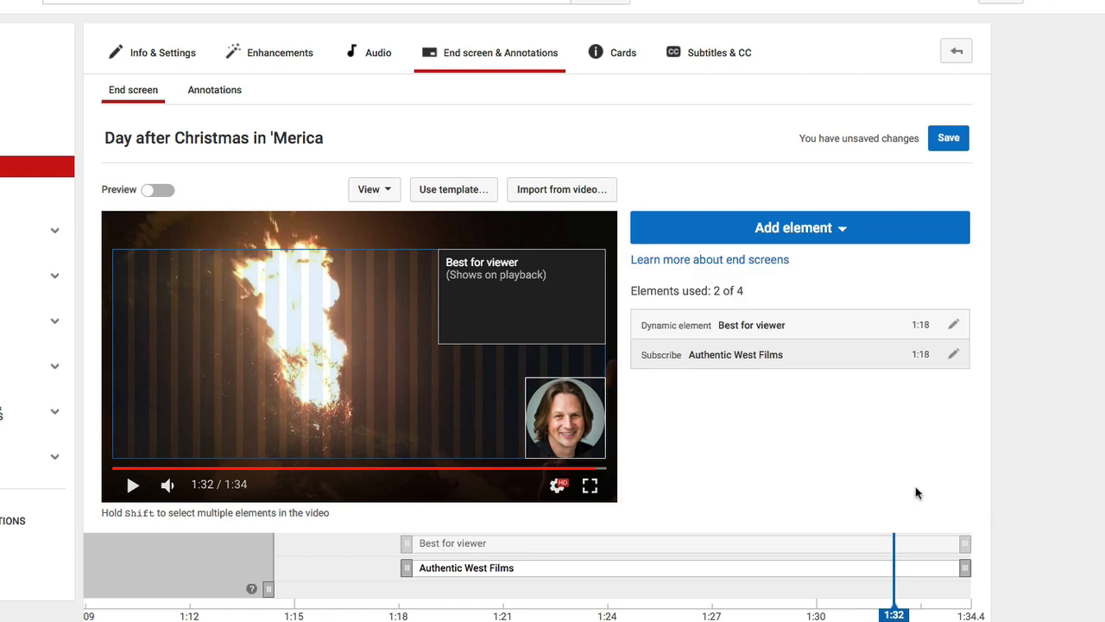
mouse_move(908, 488)
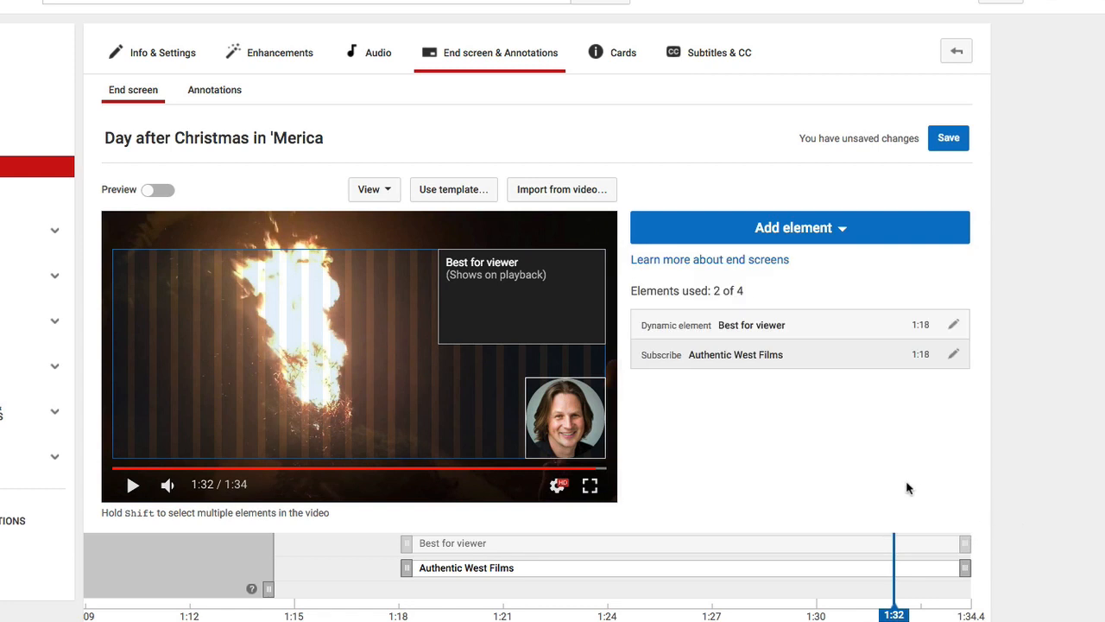
mouse_move(730, 441)
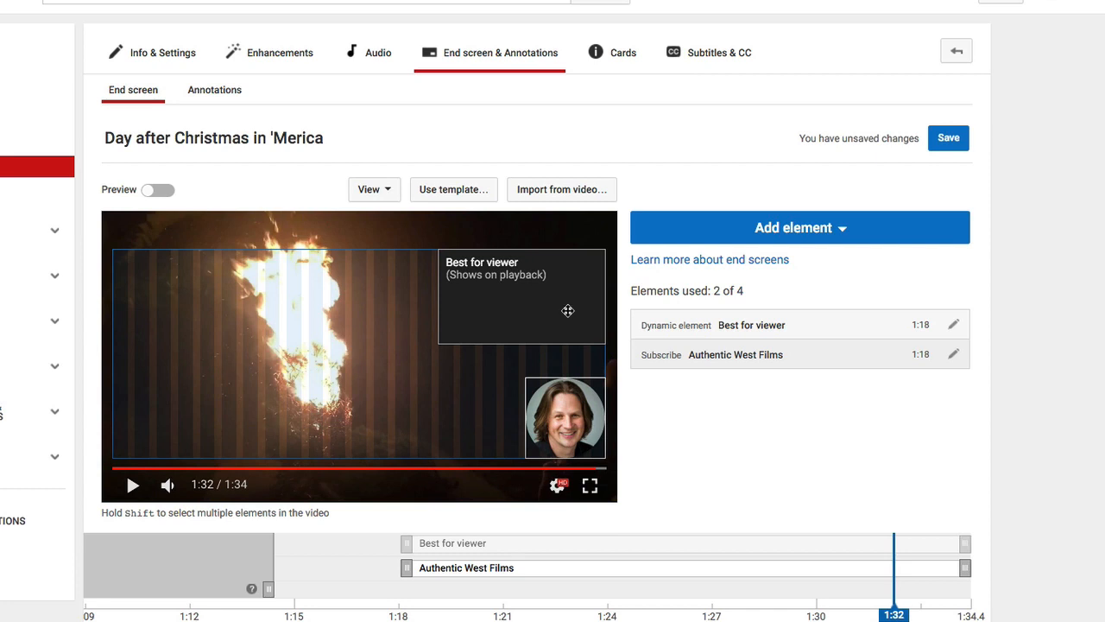
mouse_move(560, 410)
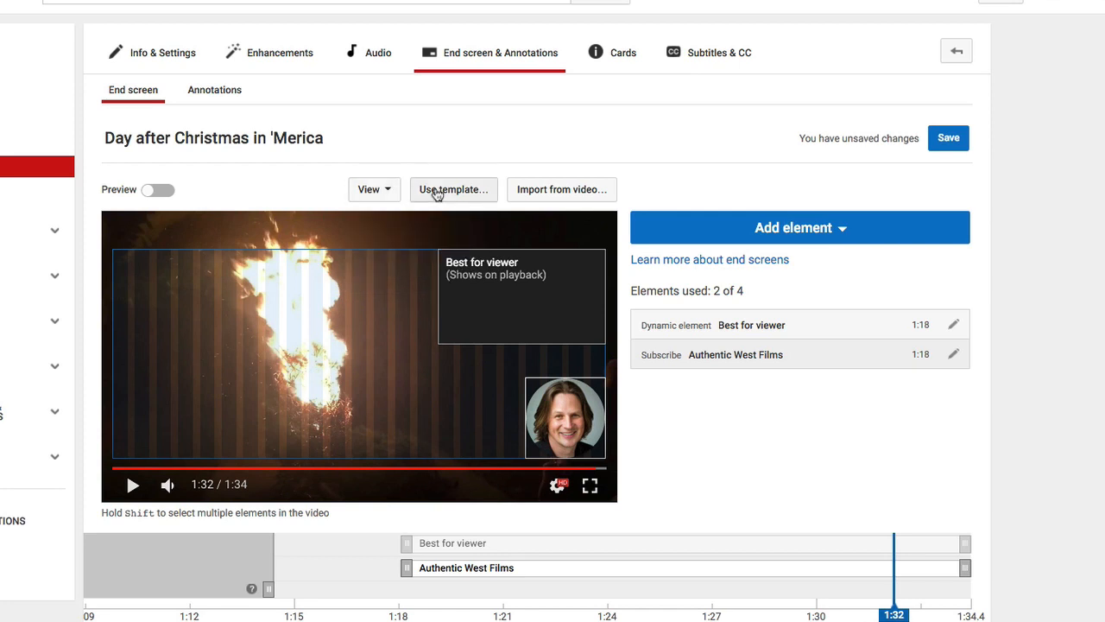
mouse_move(562, 189)
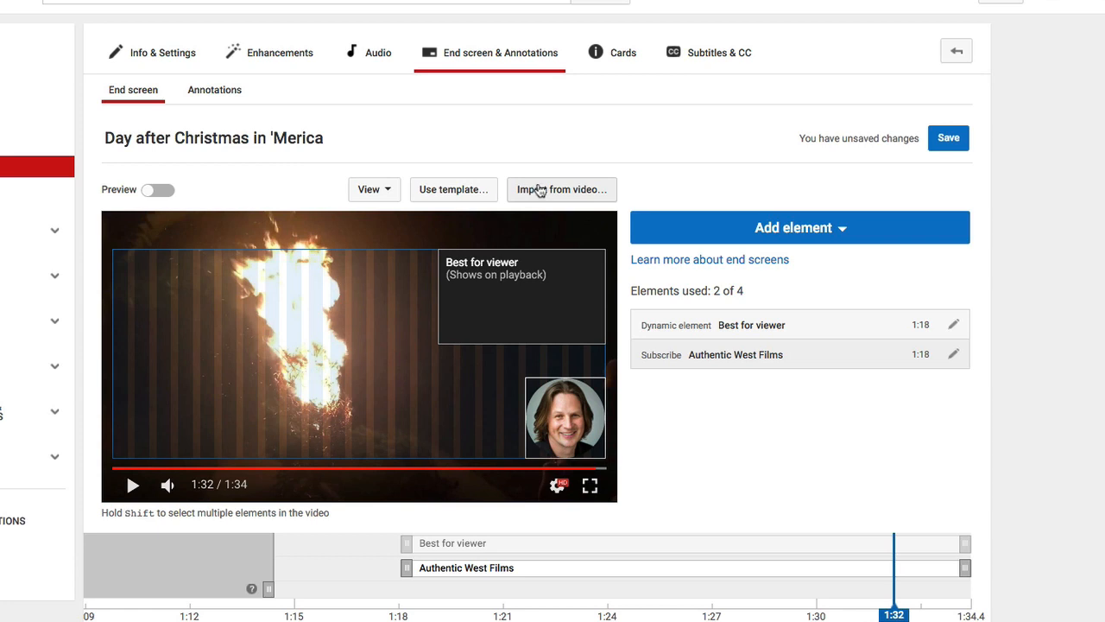
mouse_move(539, 189)
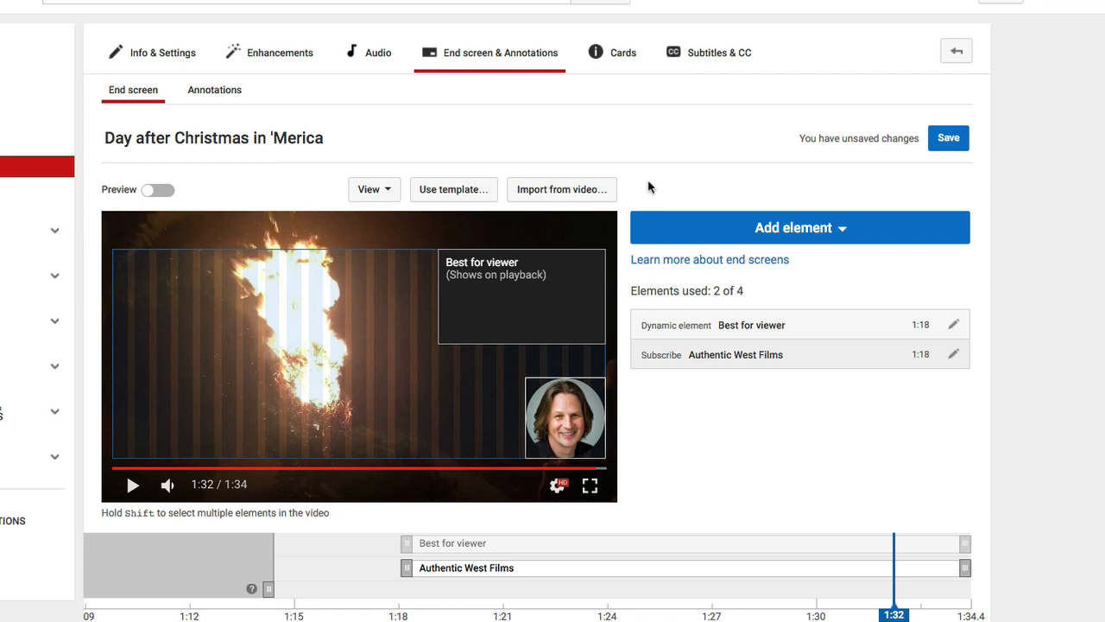
mouse_move(652, 184)
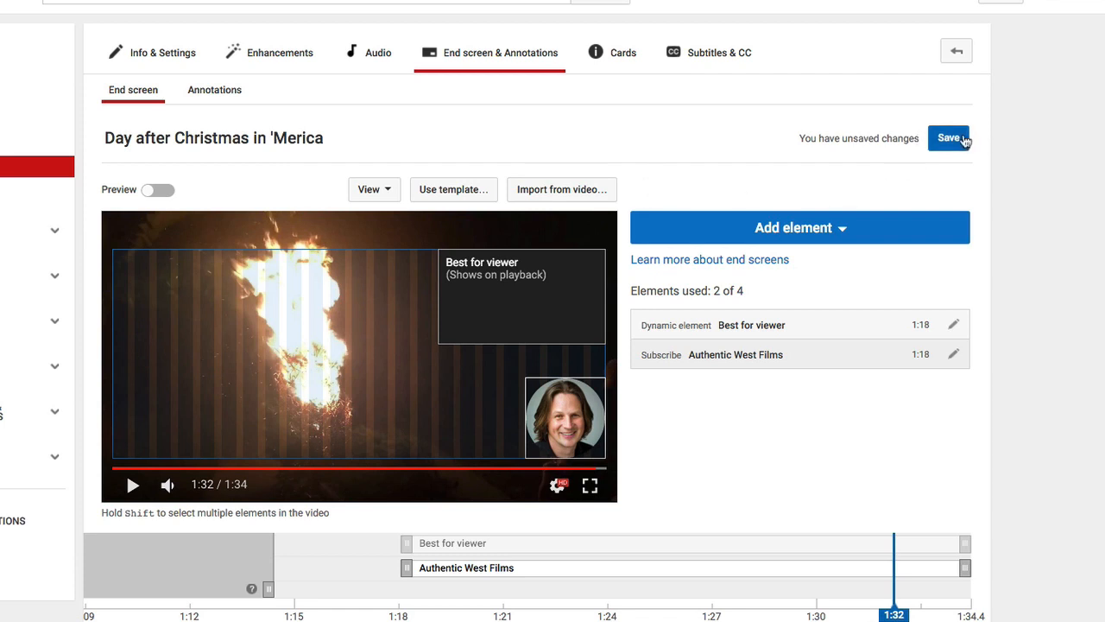
Save the End screen editor changes so both elements are stored
click(949, 139)
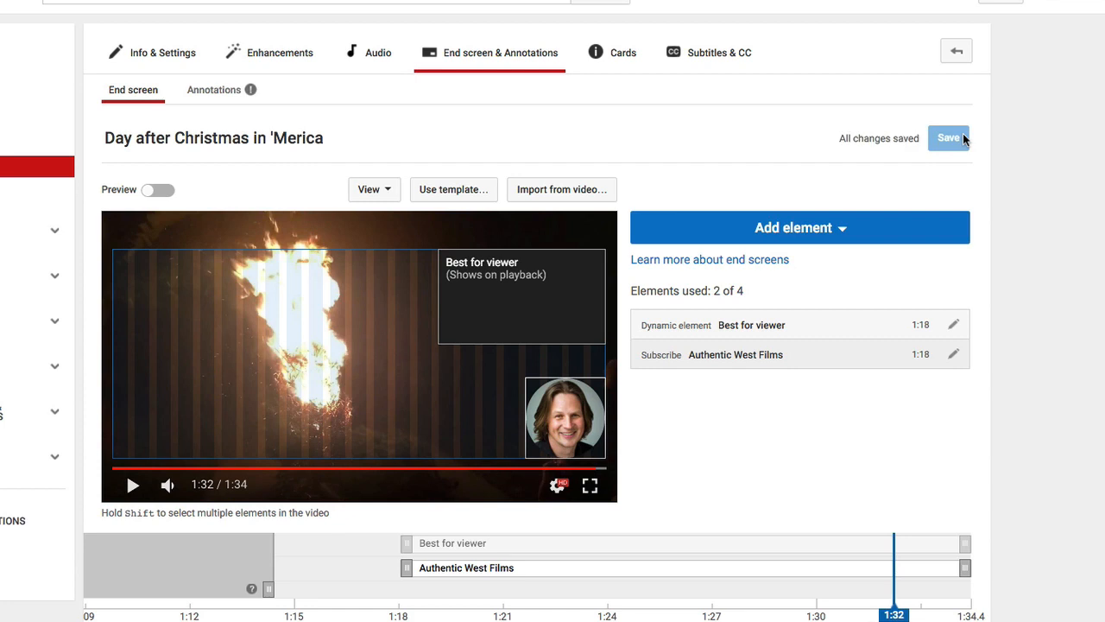
mouse_move(653, 422)
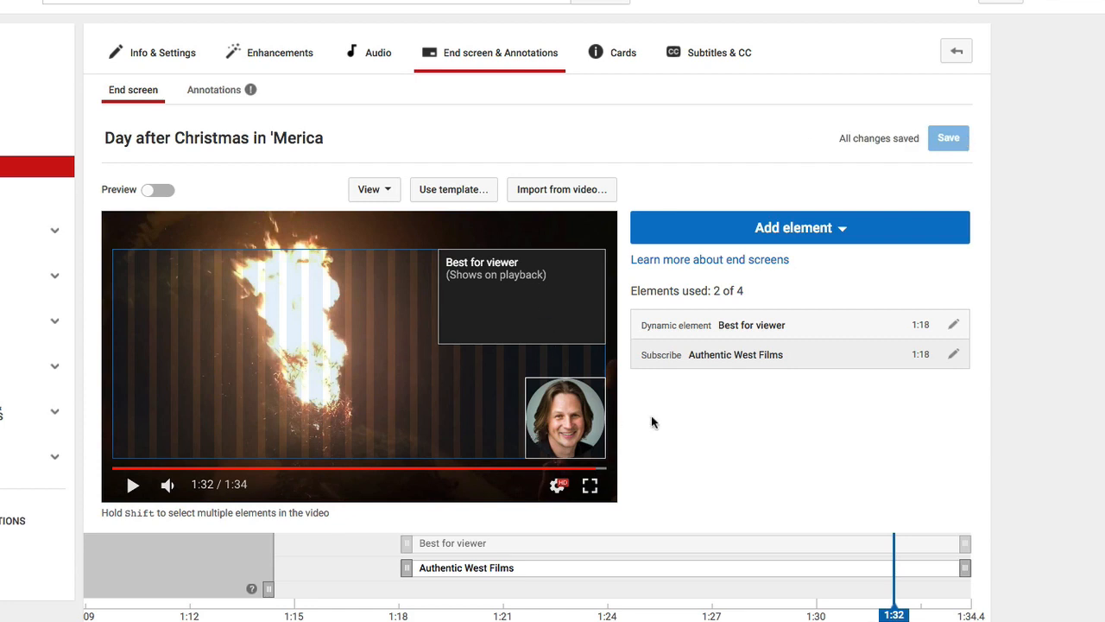